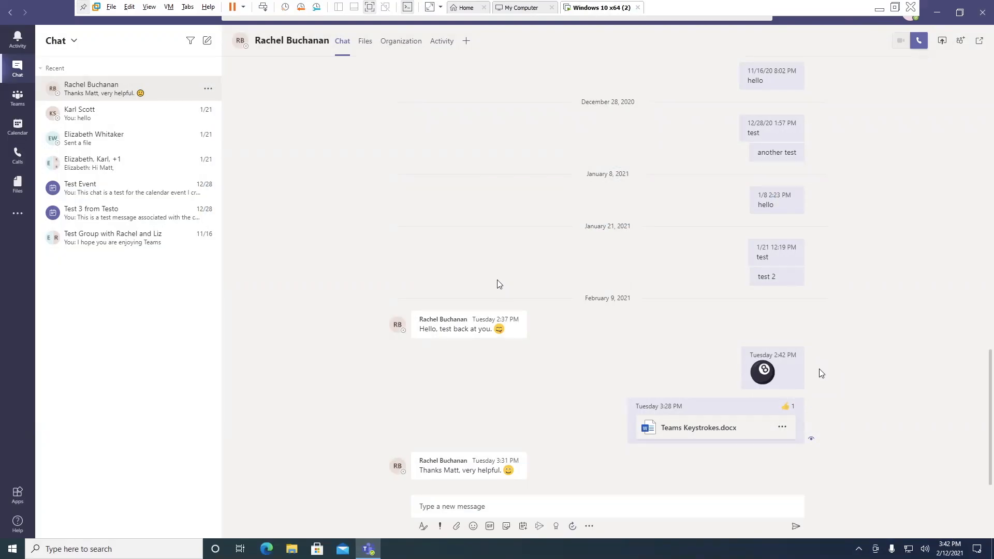
Open the Calendar to show the February 8–12, 2021 work week
{"action": "left_click", "coordinate": [17, 124]}
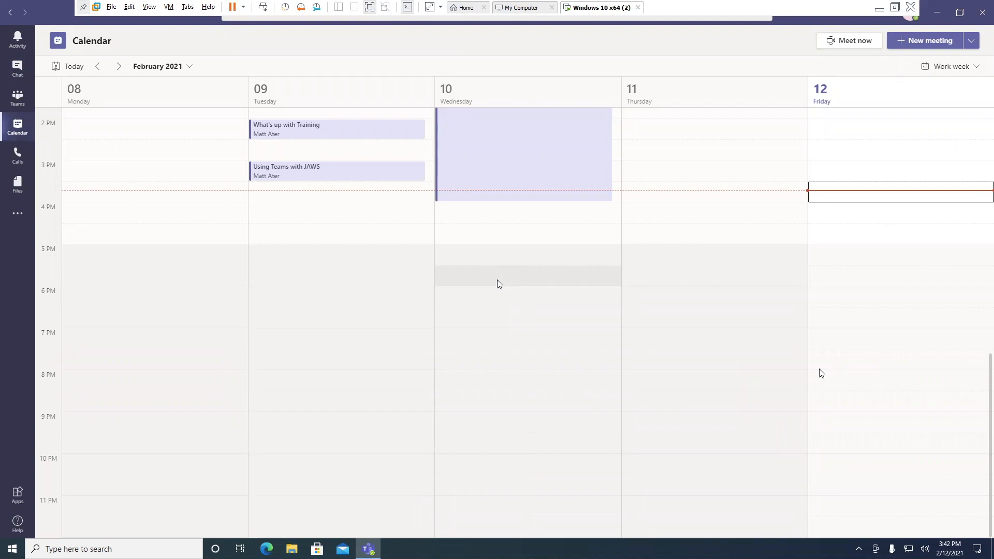
{"action": "key", "text": "ctrl+4"}
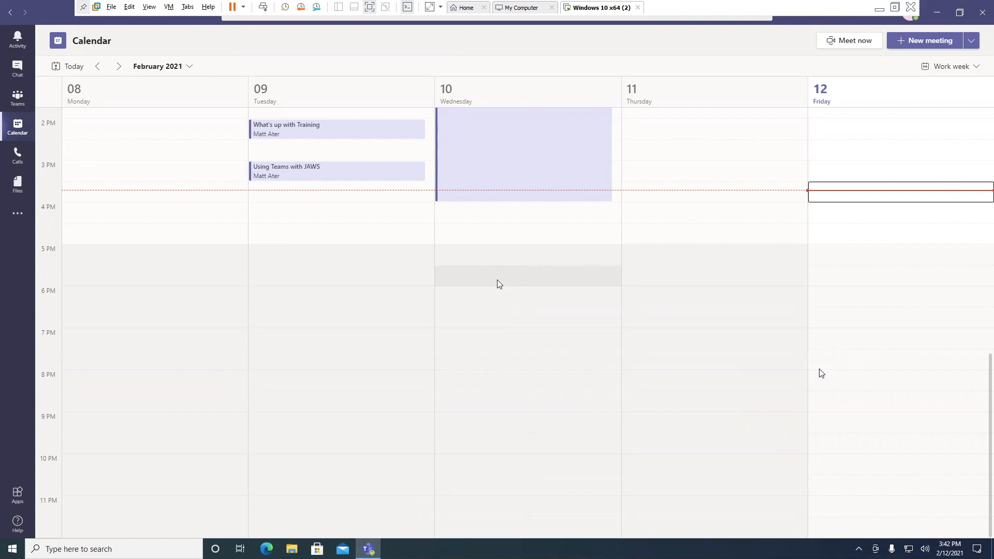
Reveal the morning and midday meetings and move focus back to the previous appointment
{"action": "scroll", "scroll_direction": "up", "scroll_amount": 3}
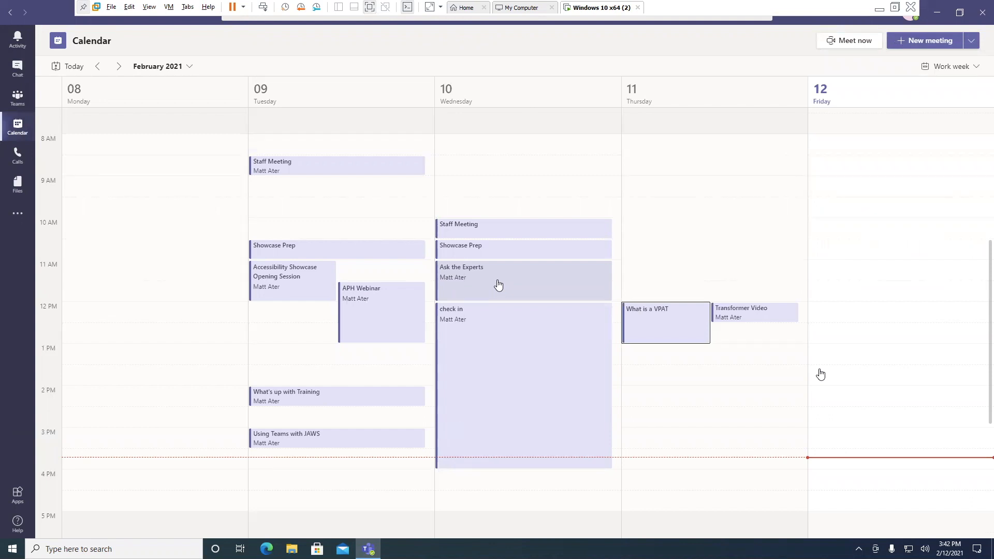
{"action": "key", "text": "shift+Tab"}
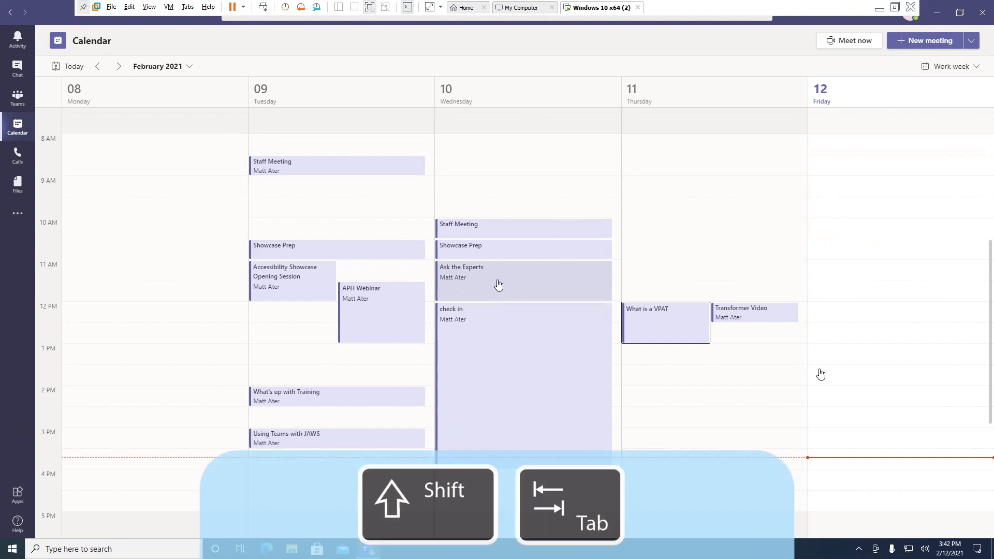